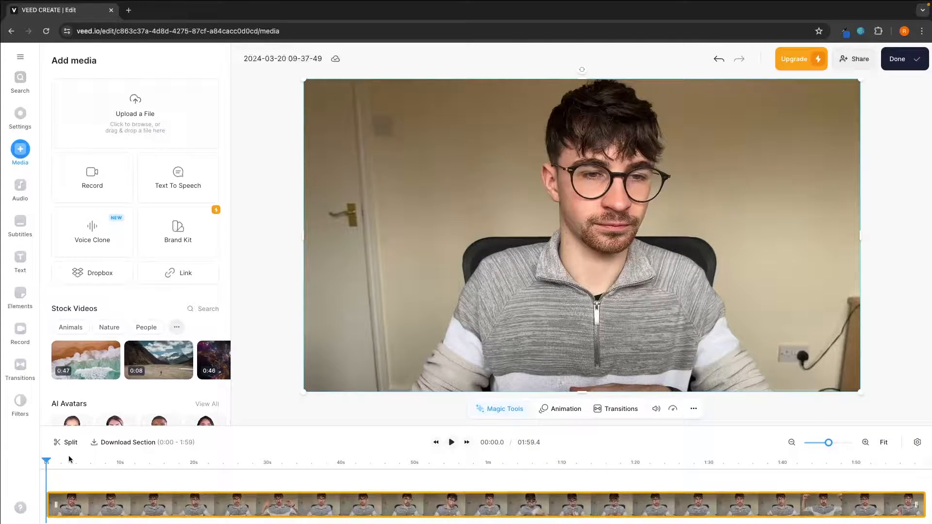
Step: Split the clip at about 19 seconds and select its later part for trimming to 1:46.6
{"action": "left_click", "coordinate": [191, 462]}
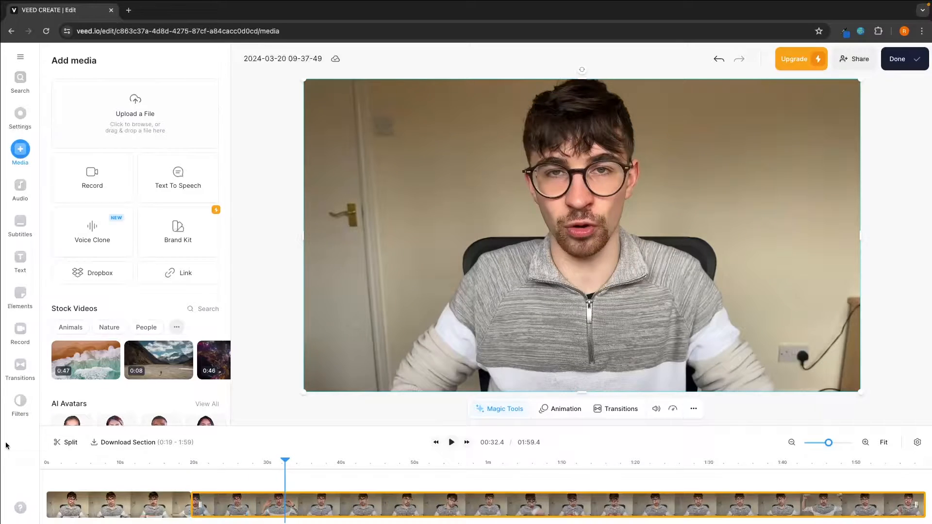
{"action": "left_click", "coordinate": [238, 505]}
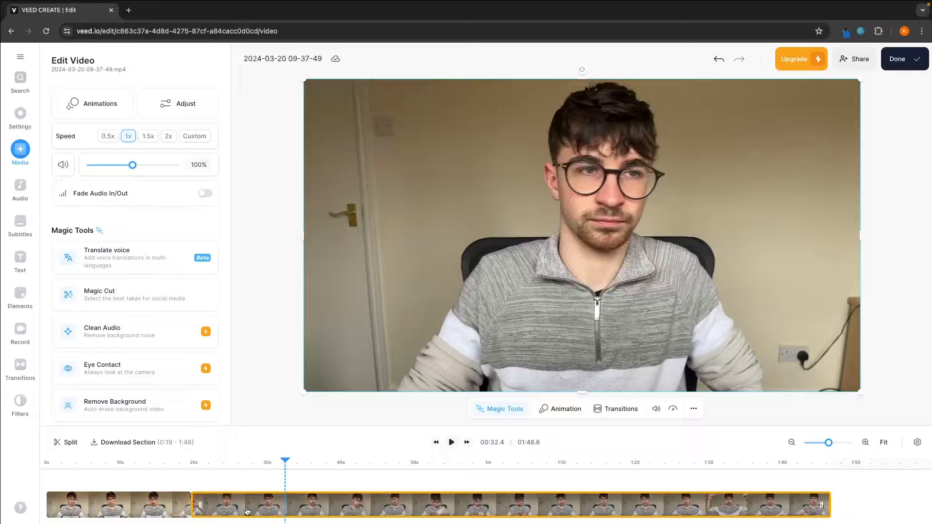
Step: Play the later clip at 2x speed, shortening the video to 1:03.1
{"action": "left_click_drag", "start_coordinate": [132, 165], "coordinate": [120, 165]}
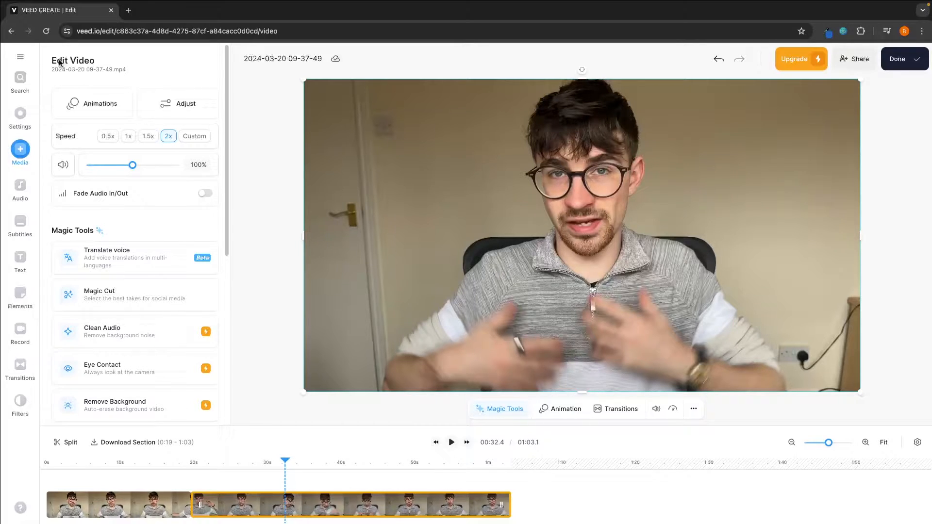
Step: Review the Translate voice tool, which requires an upgrade, and return to project settings
{"action": "scroll", "scroll_direction": "down", "scroll_amount": 3}
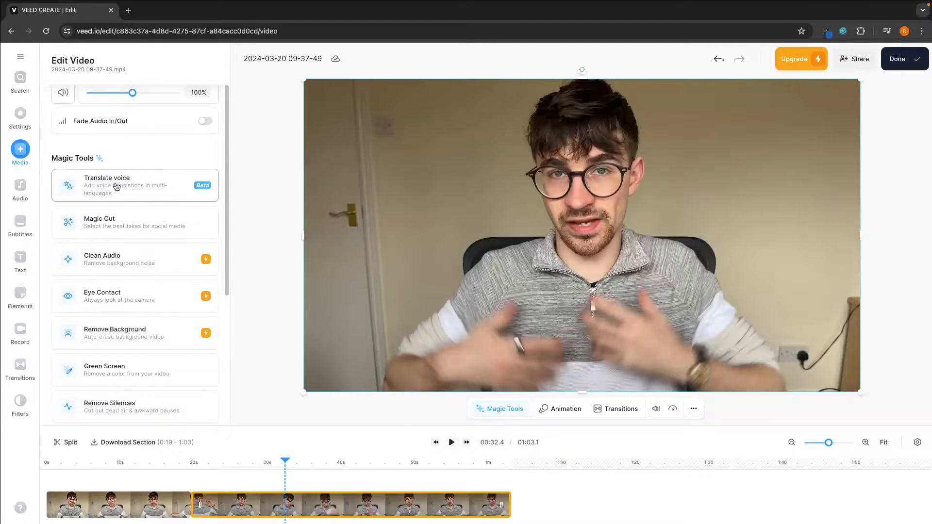
{"action": "left_click", "coordinate": [118, 185]}
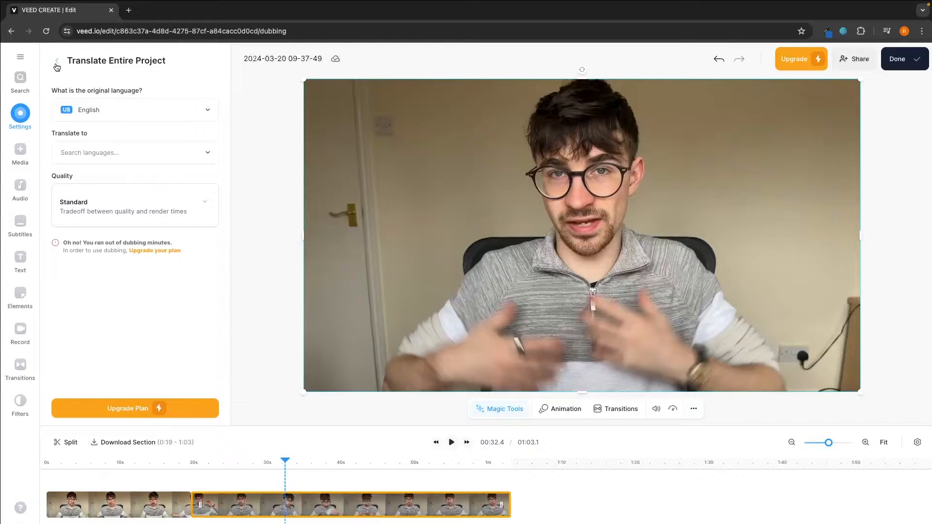
{"action": "left_click", "coordinate": [57, 61]}
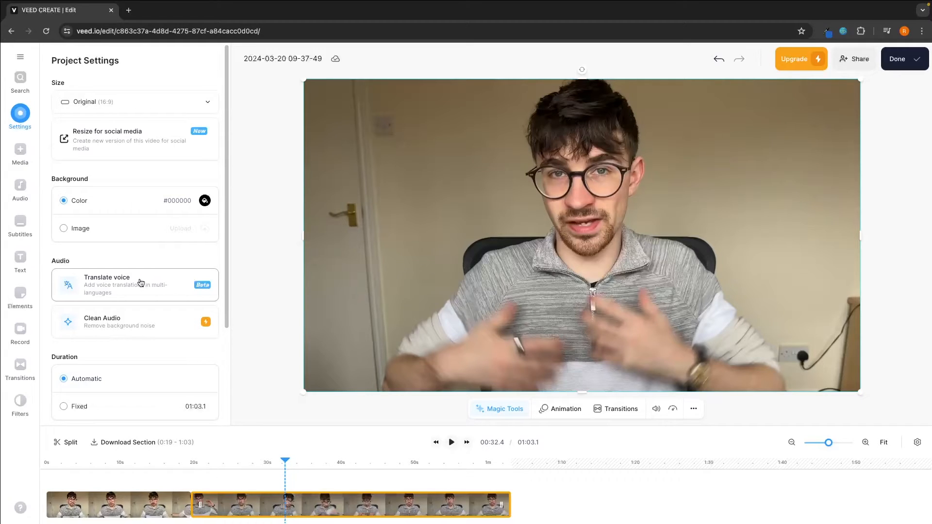
Step: Show the Size preset list with 16:9, YouTube, TikTok and Instagram formats
{"action": "left_click", "coordinate": [135, 102]}
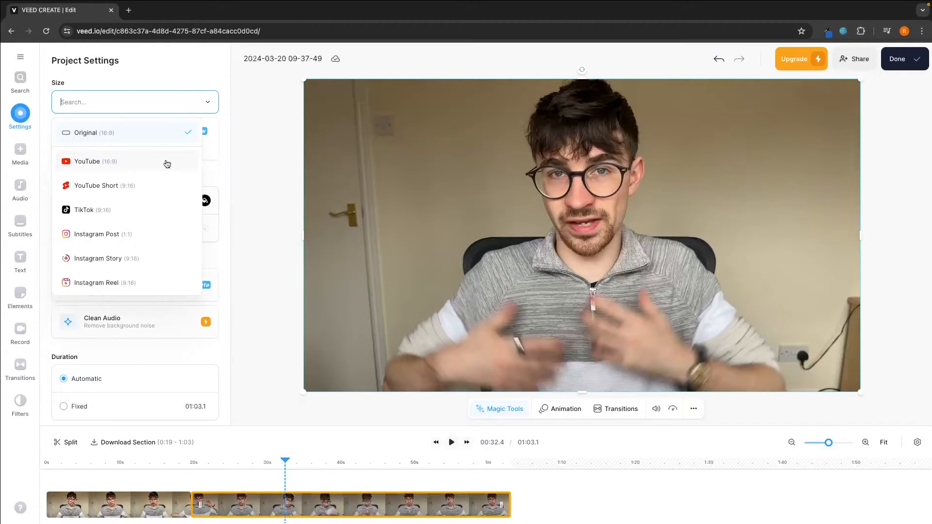
{"action": "mouse_move", "coordinate": [118, 189]}
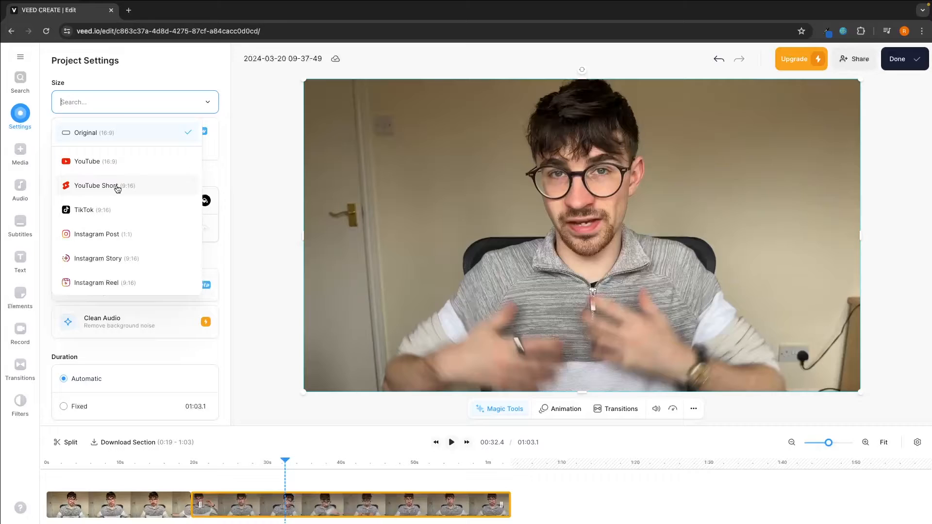
Step: Resize the video to YouTube Short 9:16 and choose Auto Subtitle in English
{"action": "left_click", "coordinate": [104, 185]}
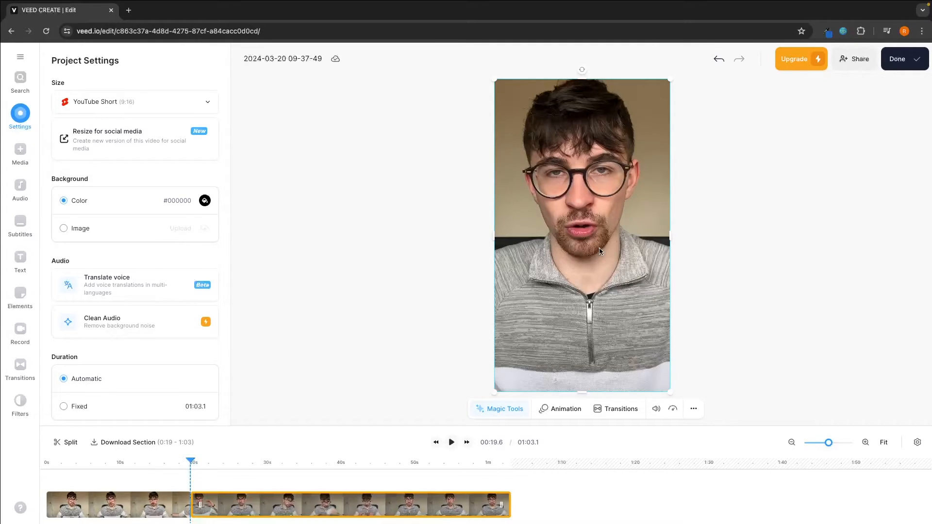
{"action": "left_click", "coordinate": [20, 226]}
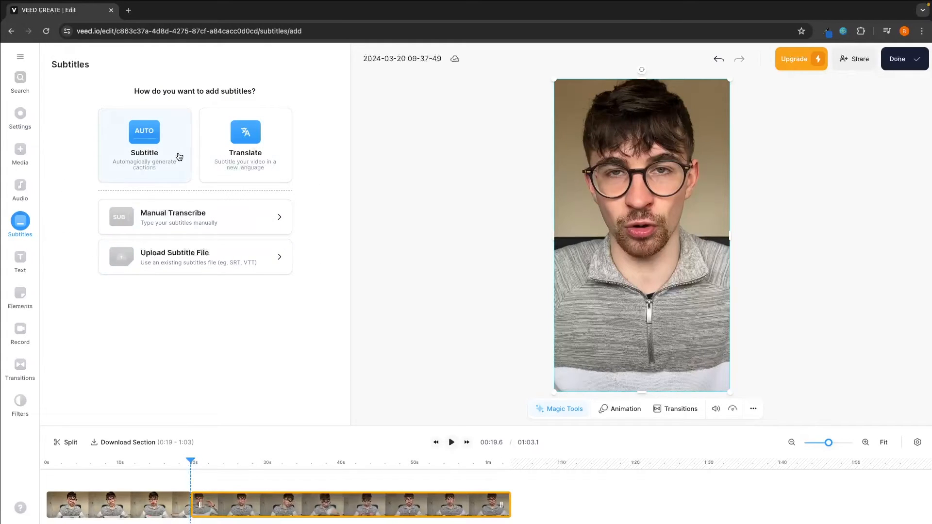
{"action": "left_click", "coordinate": [144, 144]}
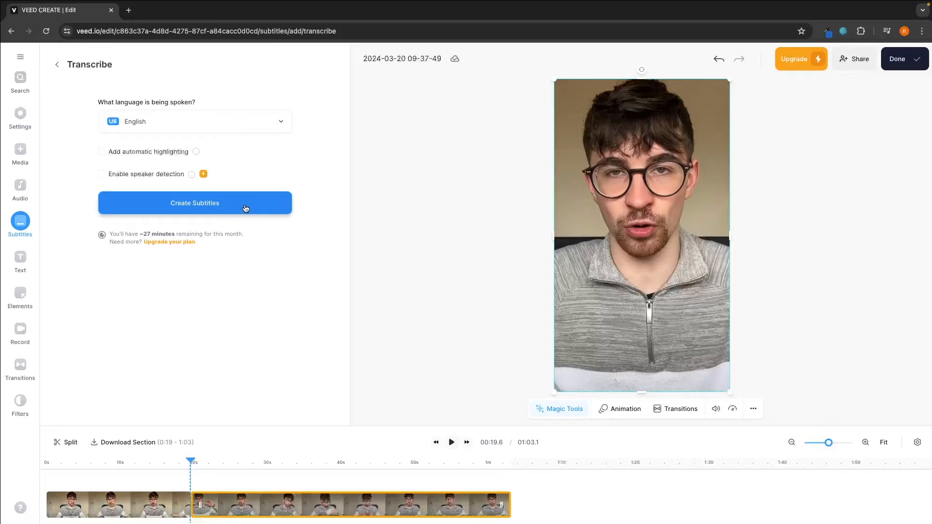
Step: Create automatic English subtitles, adding caption tracks to the timeline
{"action": "left_click", "coordinate": [194, 202]}
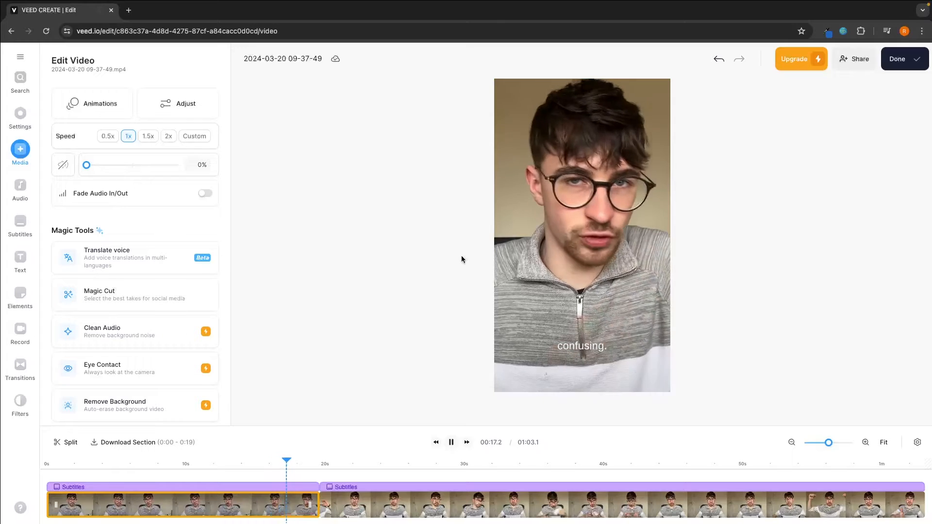
Step: Remove the silent pauses via Magic Tools, shrinking the video to 48.7 seconds
{"action": "left_click", "coordinate": [20, 223]}
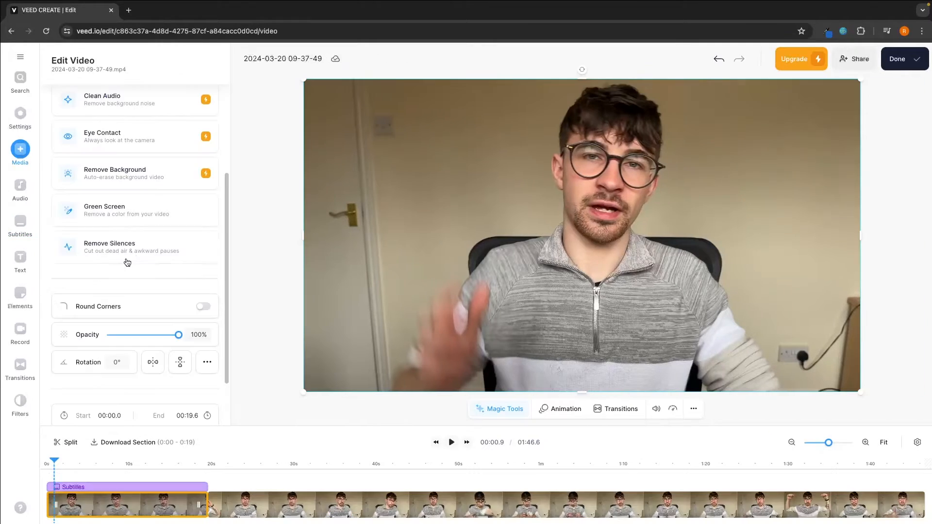
{"action": "mouse_move", "coordinate": [126, 247]}
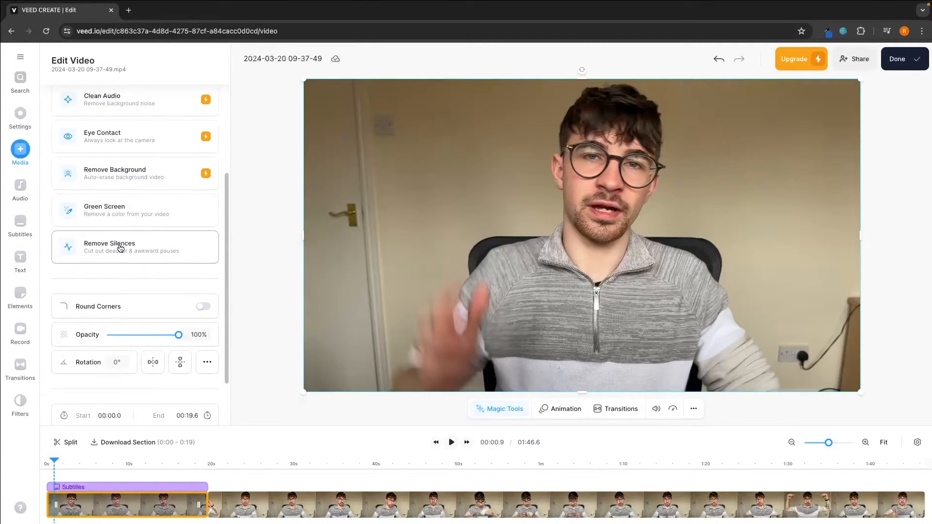
{"action": "left_click", "coordinate": [289, 464]}
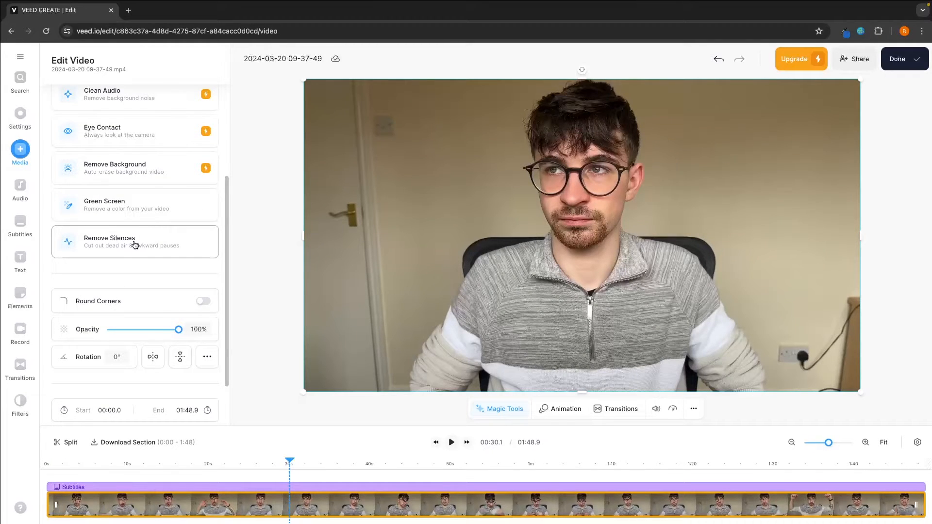
{"action": "left_click", "coordinate": [135, 242]}
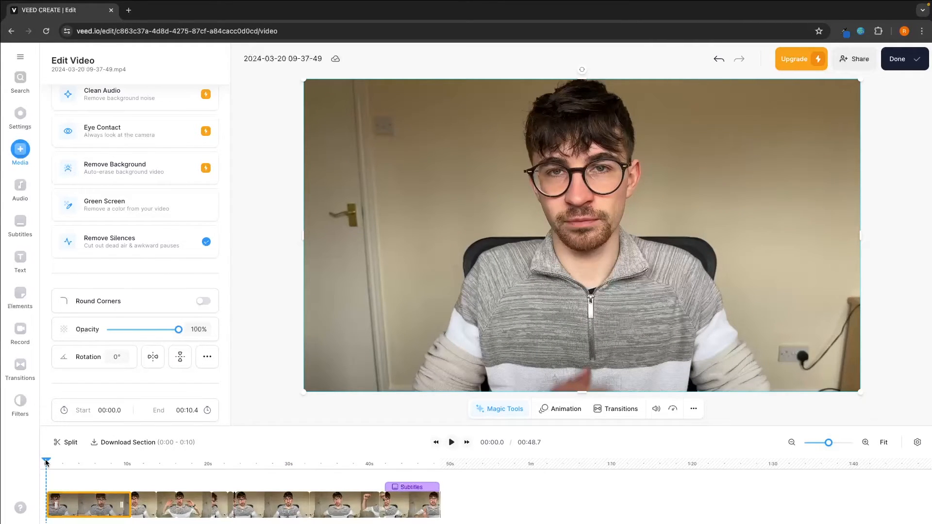
{"action": "left_click", "coordinate": [19, 404]}
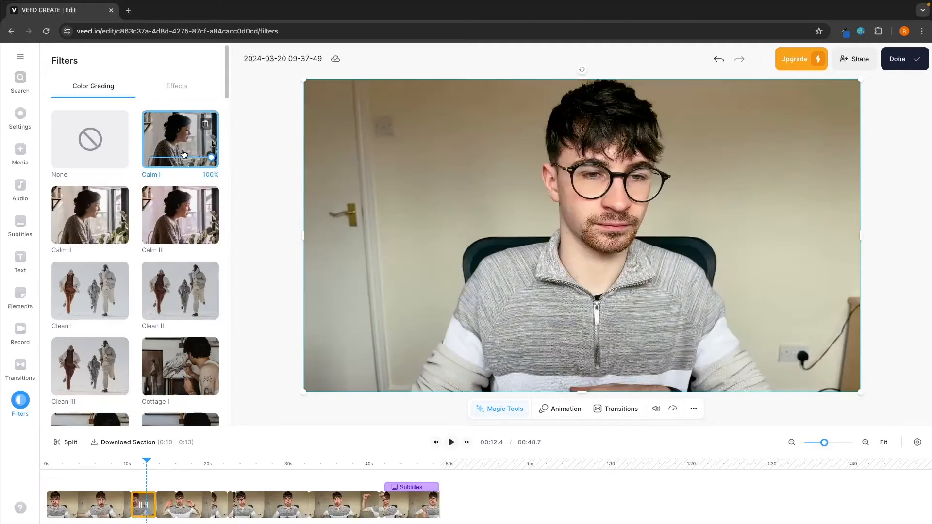
Step: Try the Calm III, Clean I and Daisy colour grades on the clip
{"action": "left_click", "coordinate": [180, 215]}
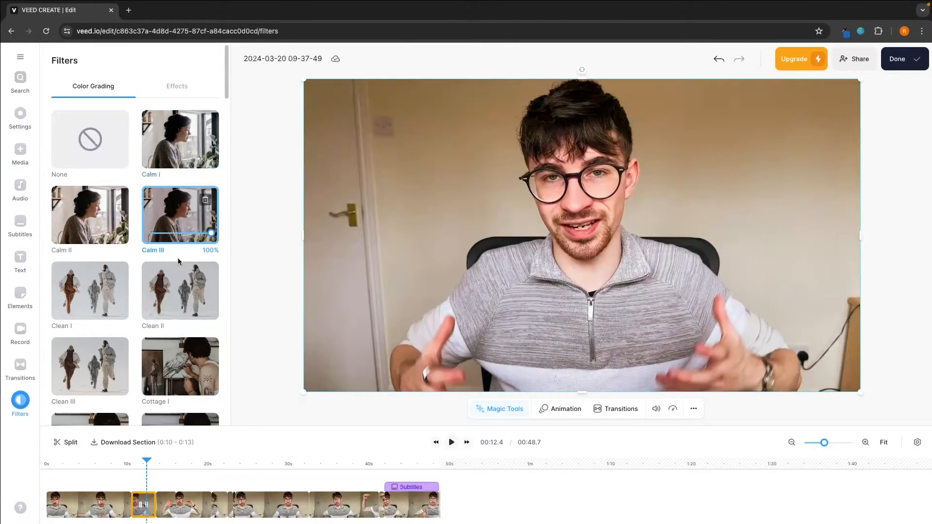
{"action": "left_click", "coordinate": [176, 86]}
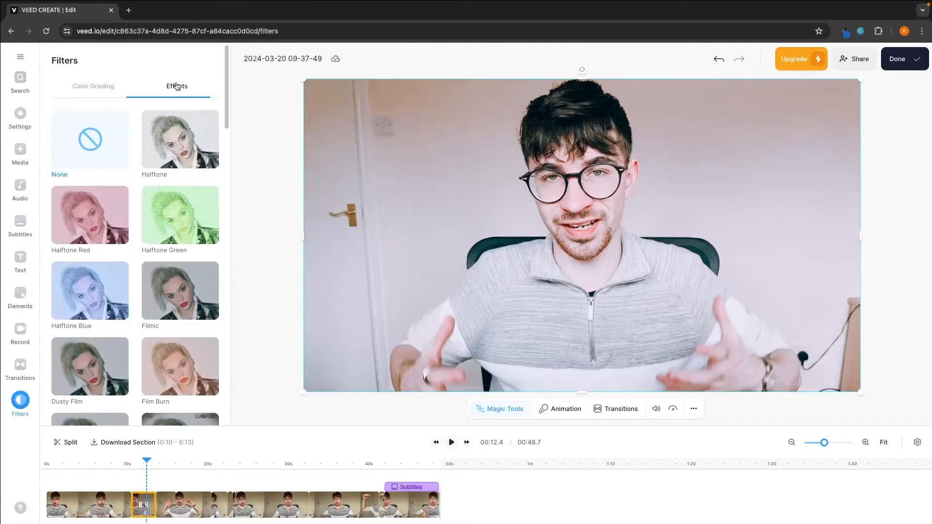
{"action": "left_click", "coordinate": [93, 86]}
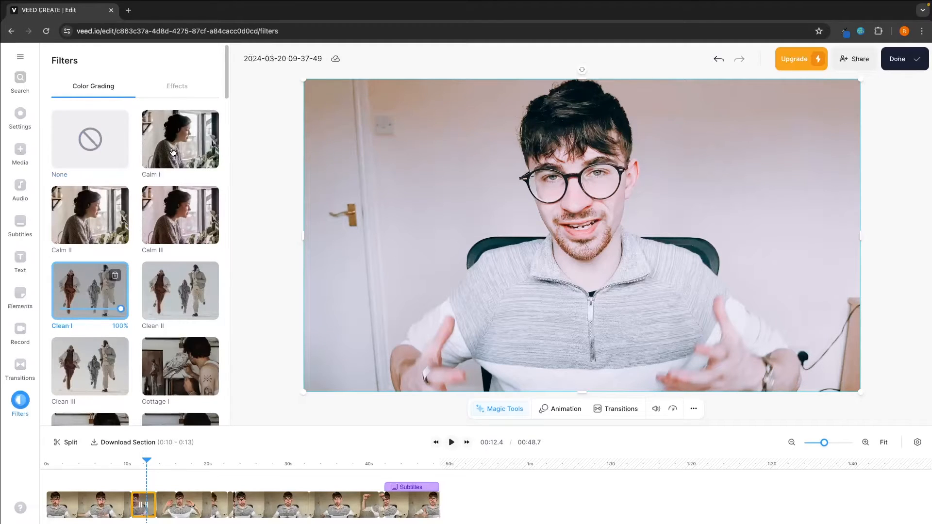
{"action": "scroll", "scroll_direction": "down", "scroll_amount": 3}
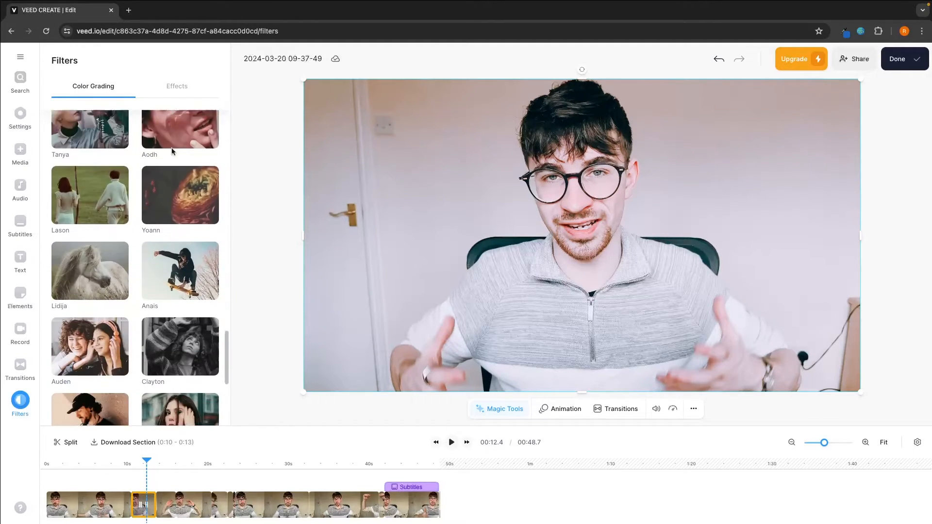
{"action": "scroll", "scroll_direction": "down", "scroll_amount": 3}
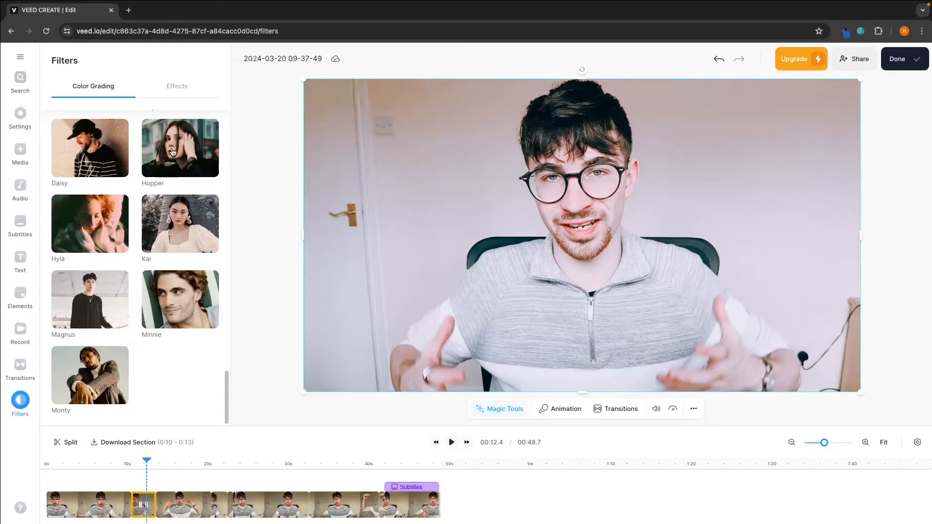
{"action": "mouse_move", "coordinate": [192, 226]}
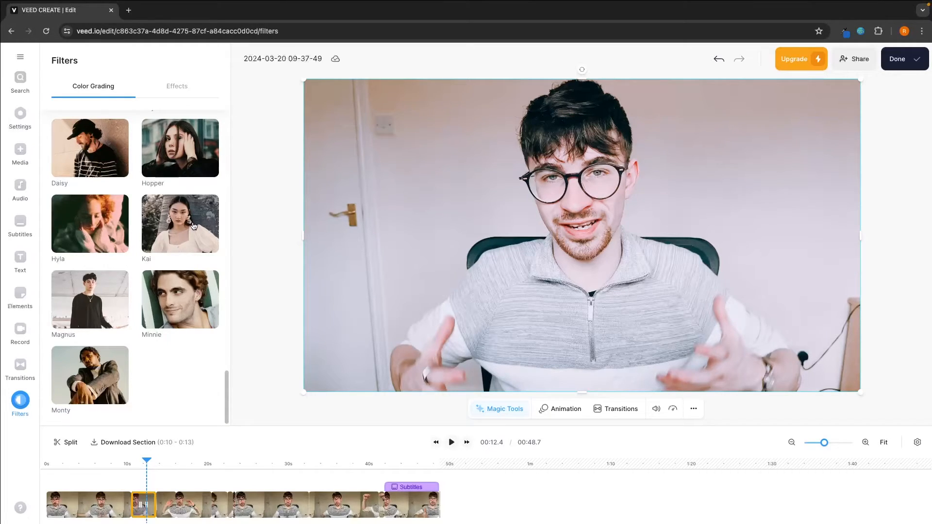
{"action": "left_click", "coordinate": [89, 223]}
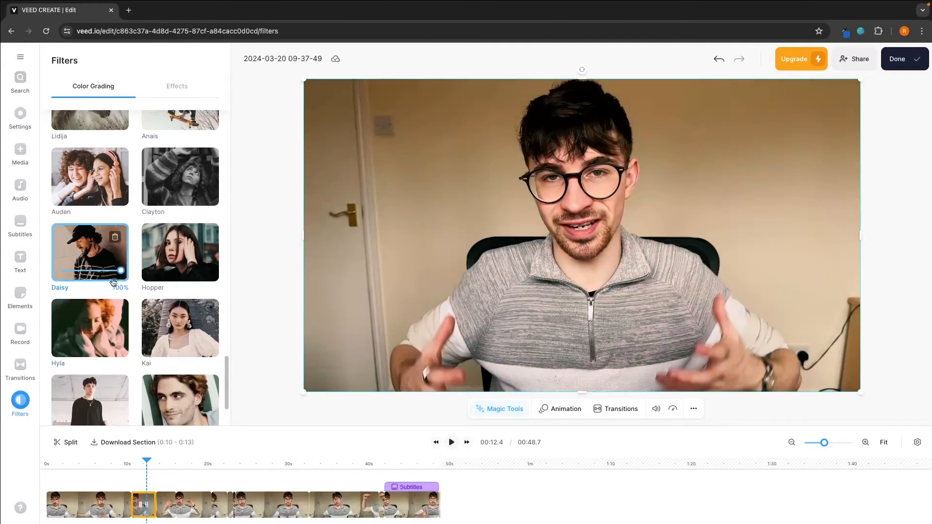
Step: Try Yoann at reduced strength, then settle on Lydos at 26% intensity
{"action": "scroll", "scroll_direction": "up", "scroll_amount": 3}
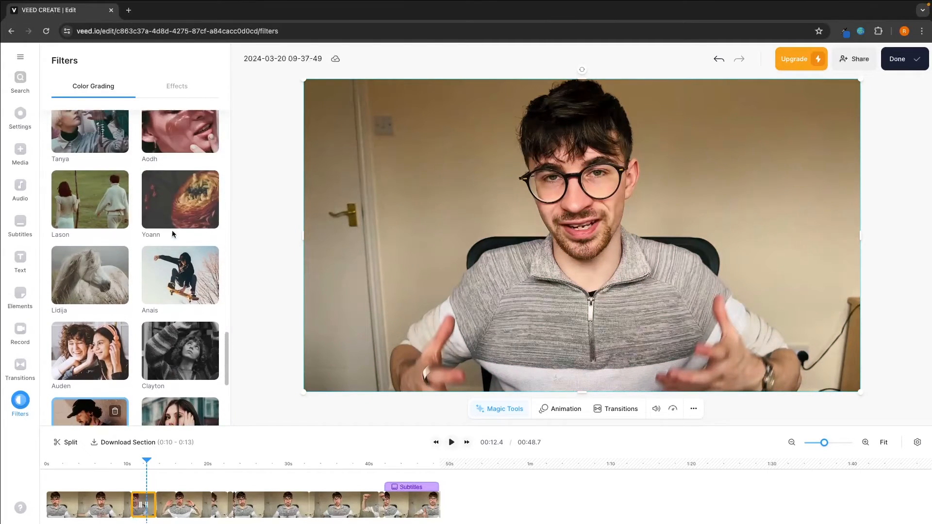
{"action": "left_click", "coordinate": [179, 199]}
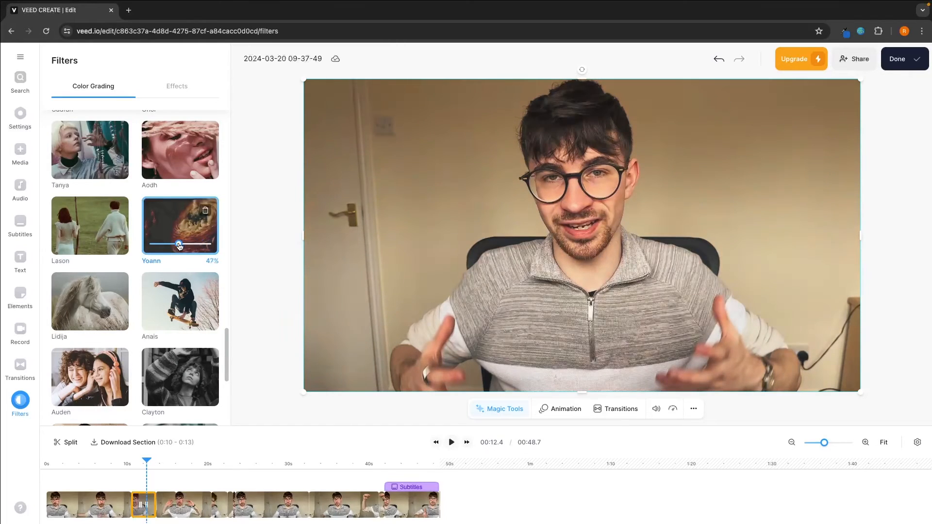
{"action": "scroll", "scroll_direction": "up", "scroll_amount": 3}
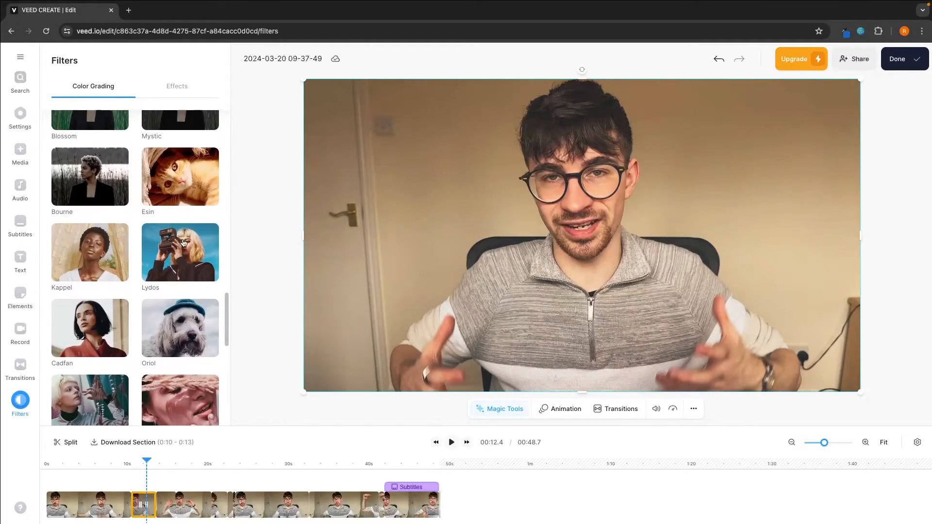
{"action": "left_click", "coordinate": [180, 251]}
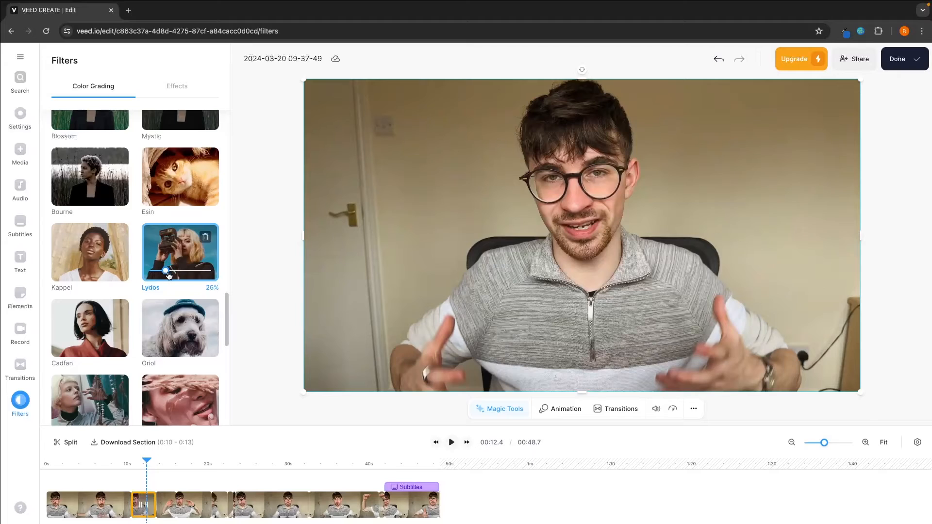